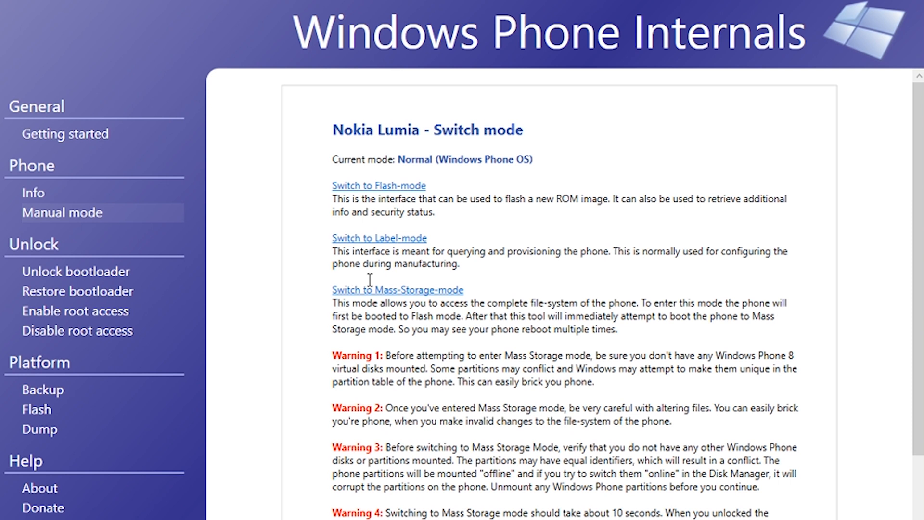
Start Mass-Storage-mode switching, rebooting the Lumia into Flash mode first.
click(396, 289)
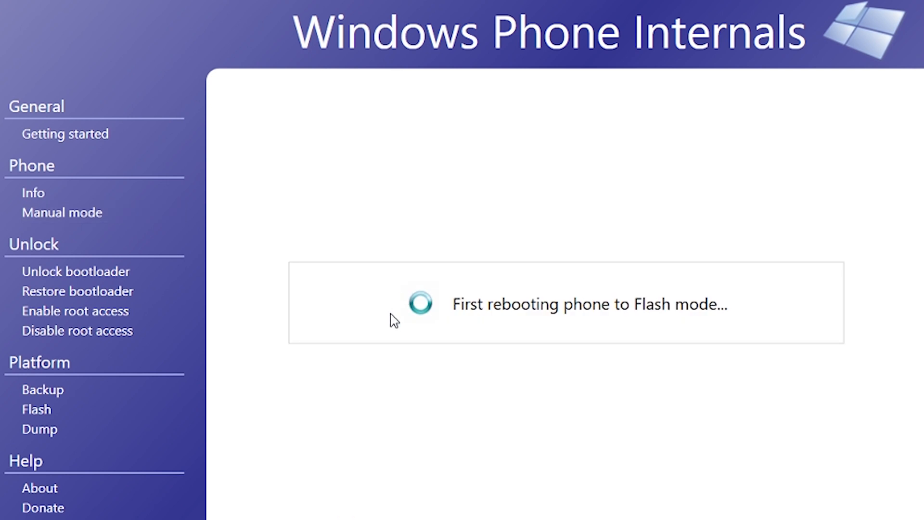
mouse_move(491, 454)
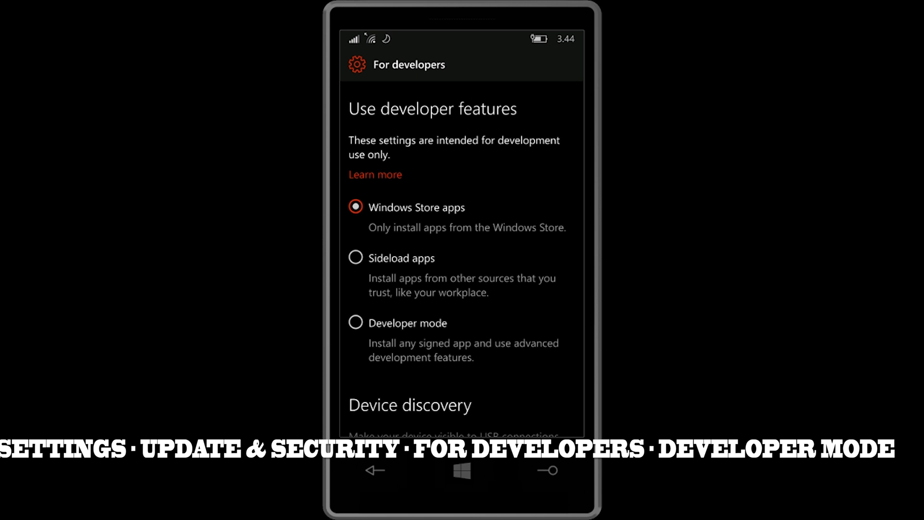
Select the Developer mode option under For developers in phone Settings.
click(355, 322)
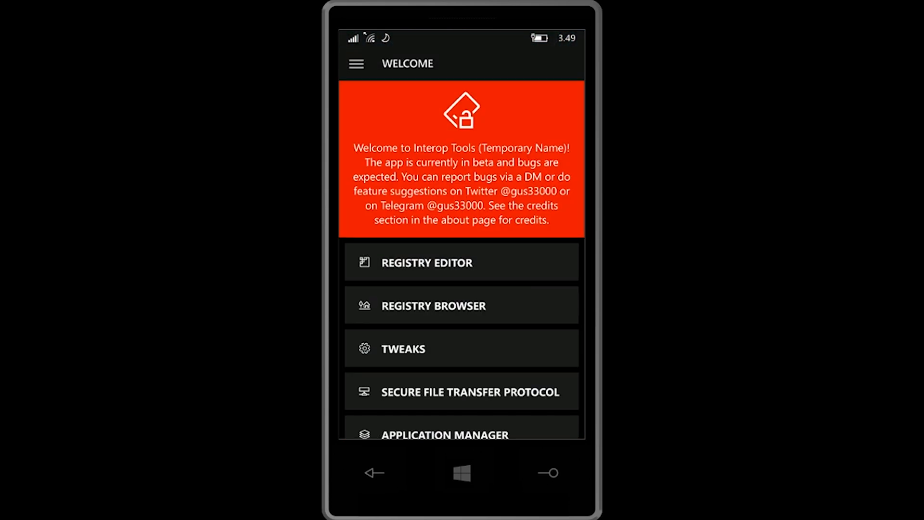
Write RM-1085_113025 to PhoneManufacturerModelName in Interop Tools' Registry Editor.
click(462, 304)
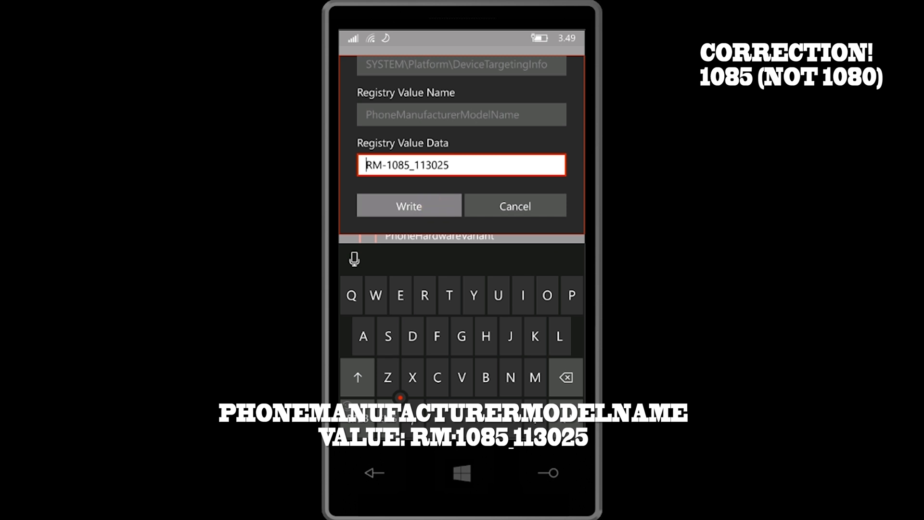
click(408, 205)
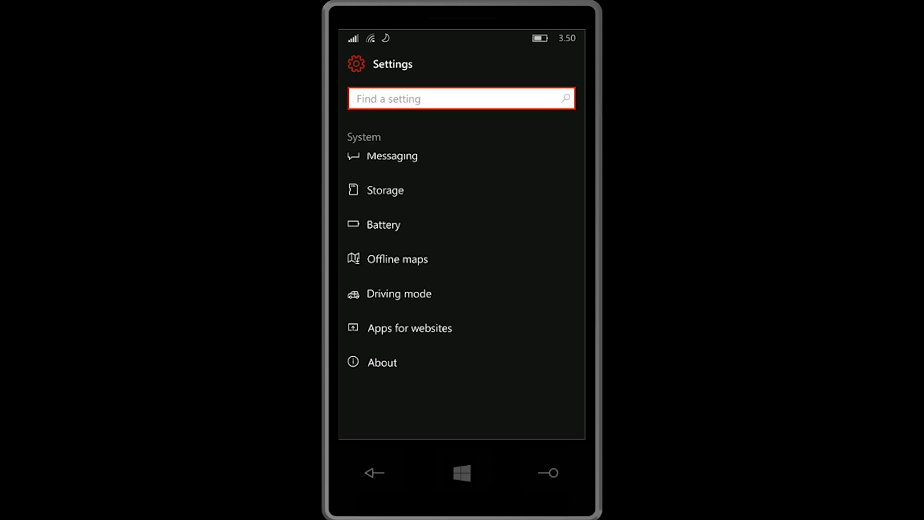
Open Settings > System > About to confirm the model reads NOKIA Lumia 950.
click(382, 362)
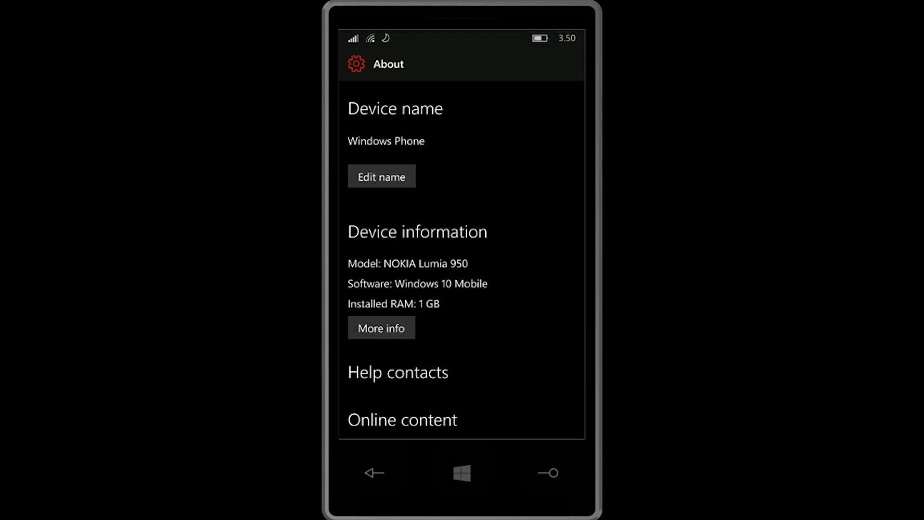